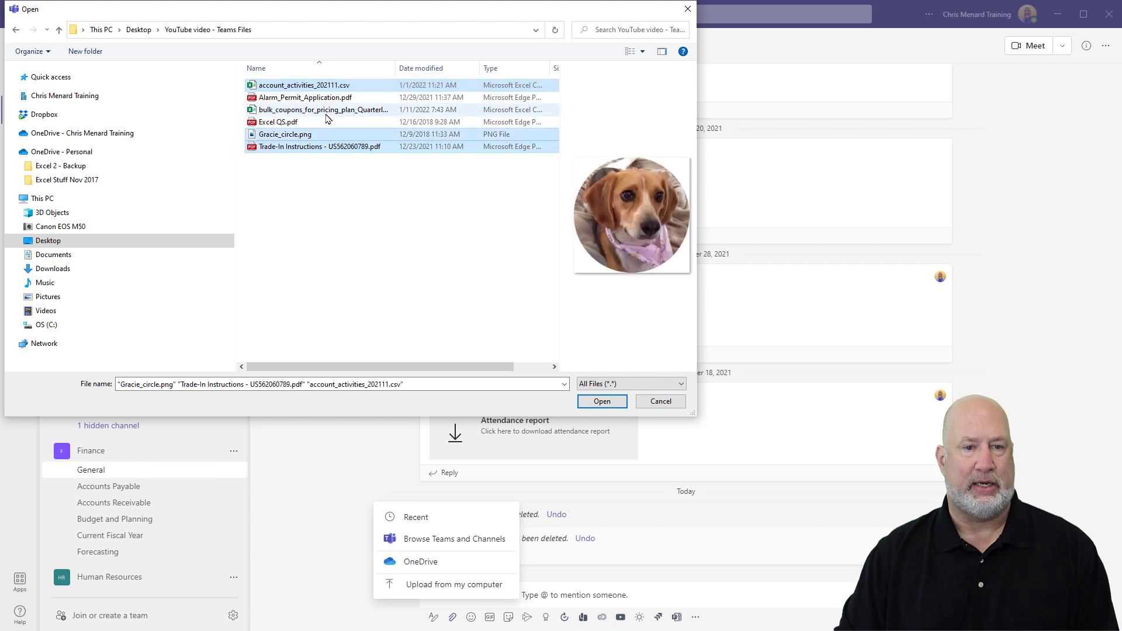
- Upload Gracie_circle.png, the Trade-In Instructions PDF and account_activities_202111.csv to Finance's General channel
left_click(660, 401)
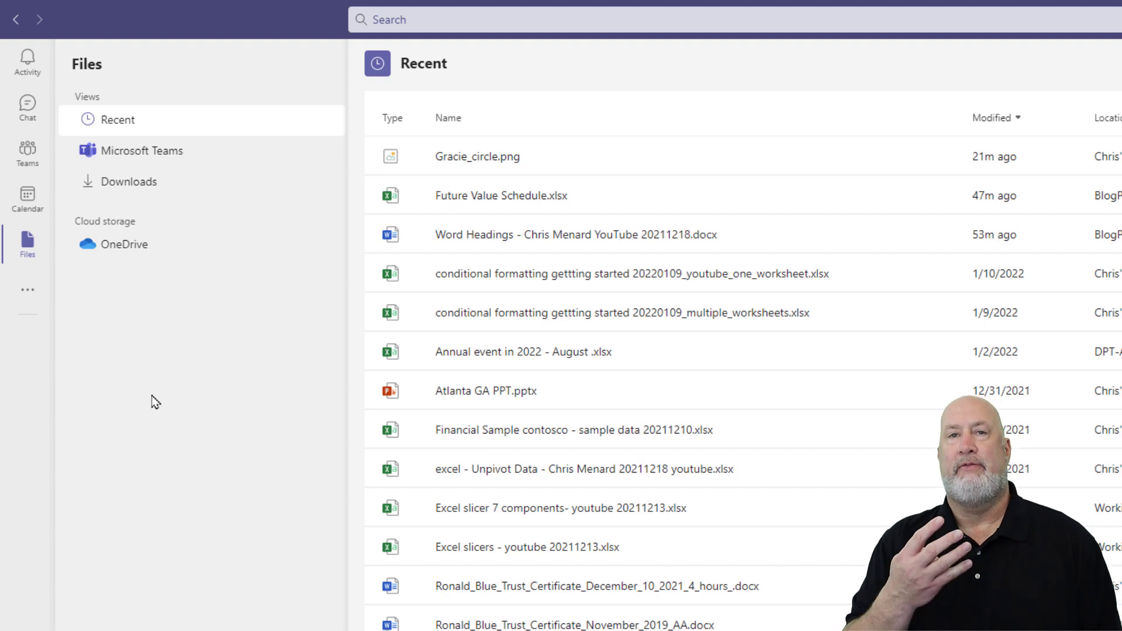
- Switch the Files app to the Microsoft Teams view listing files from all teams
left_click(131, 150)
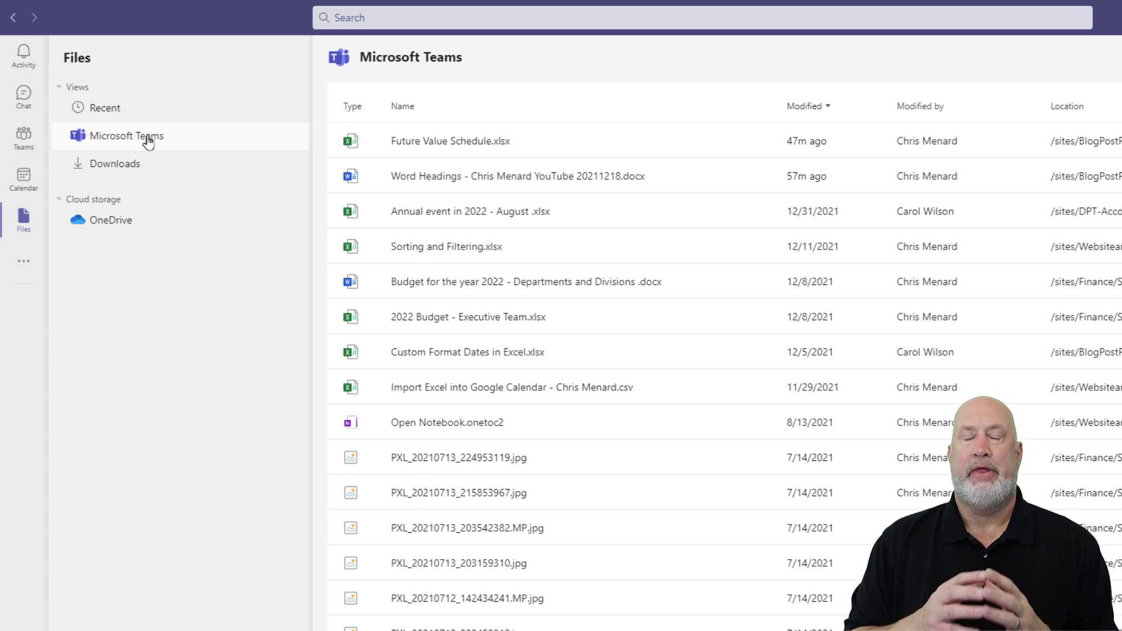